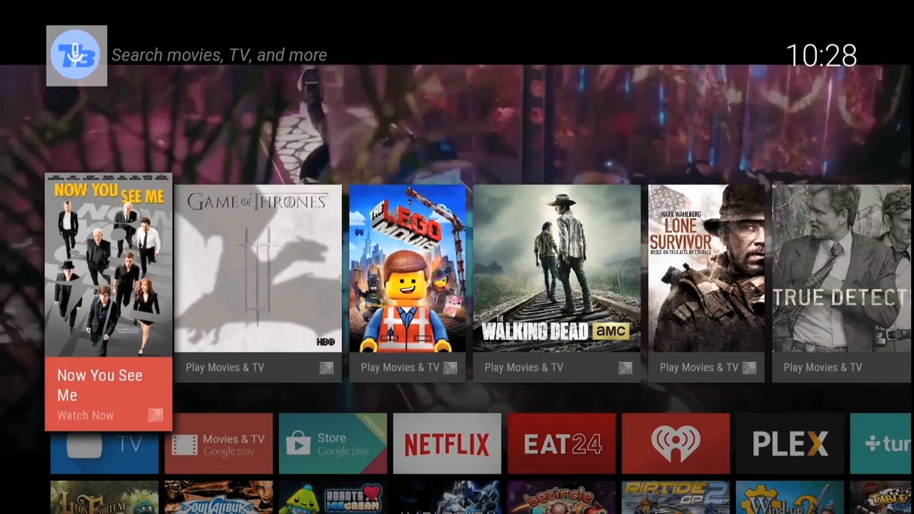
scroll(down, 3)
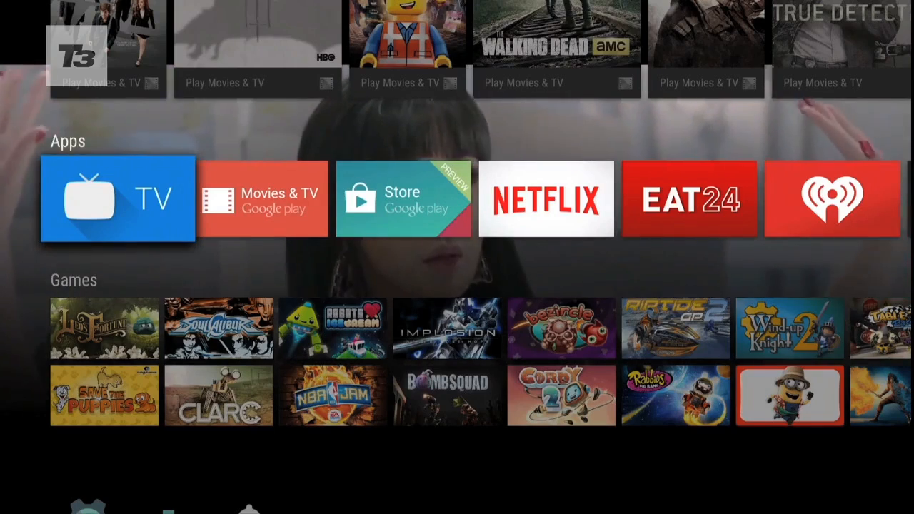
scroll(down, 3)
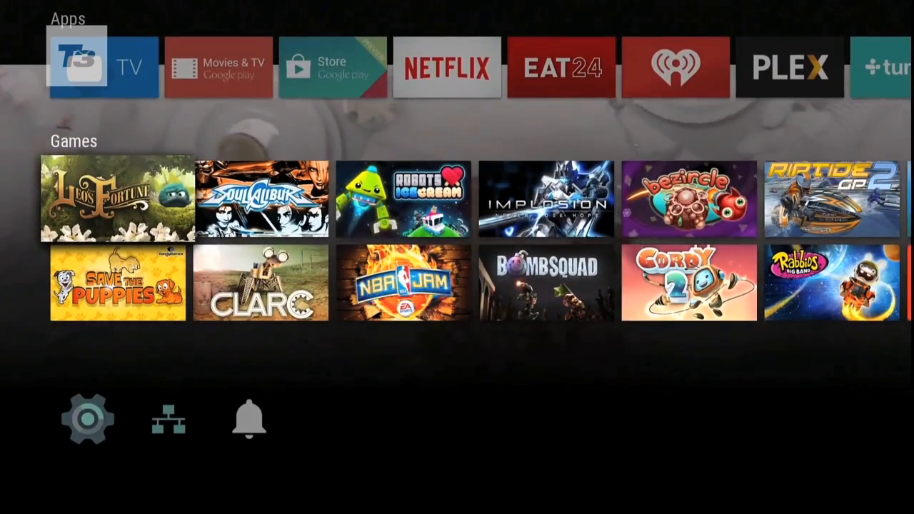